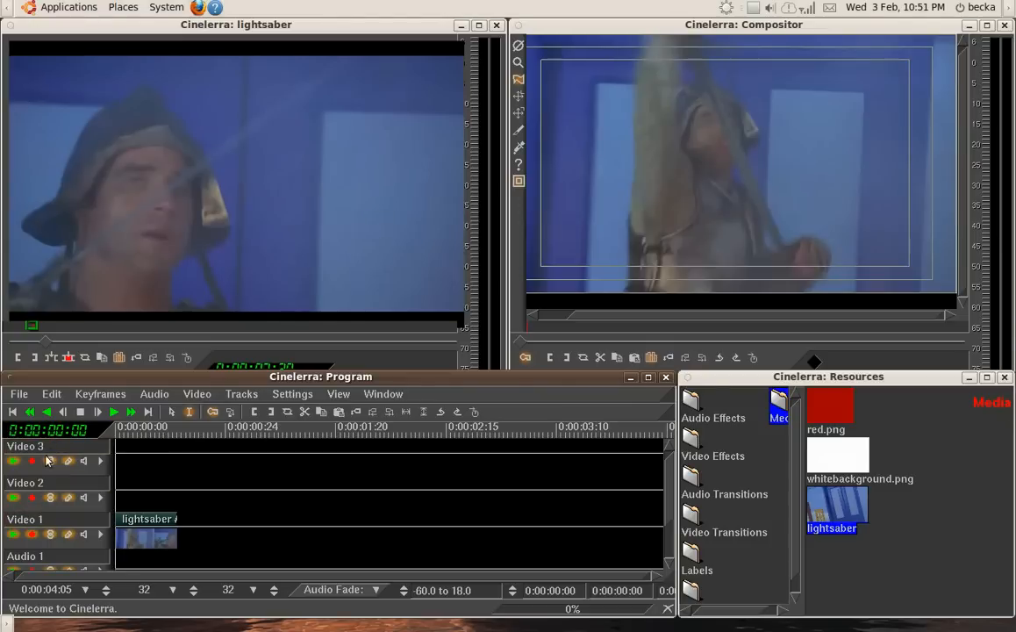
Drag red.png from Resources onto Video 2 at the timeline start, above the sword footage
right_click(836, 452)
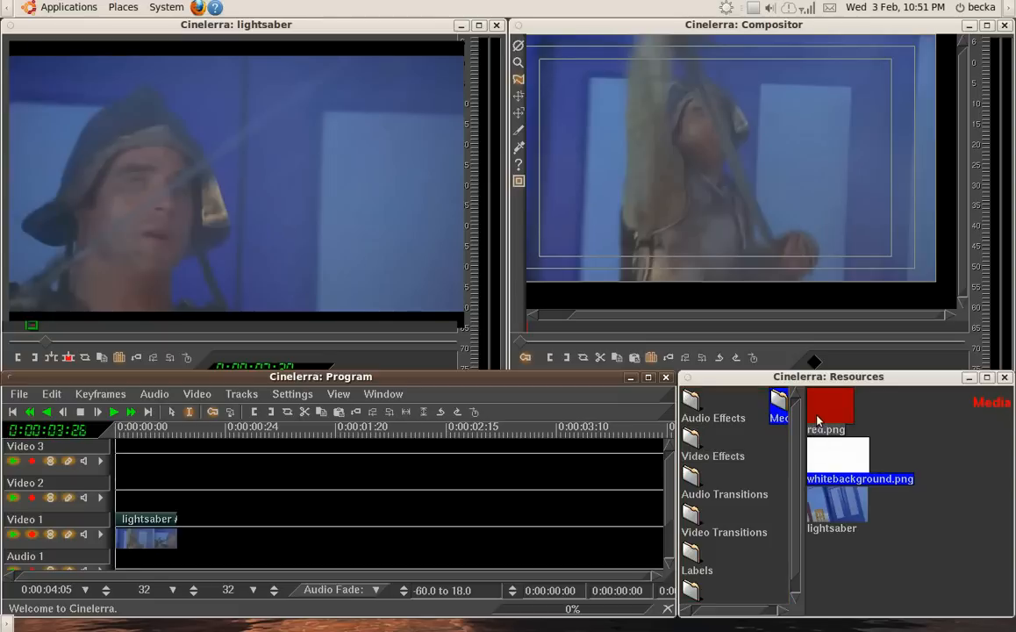
click(829, 406)
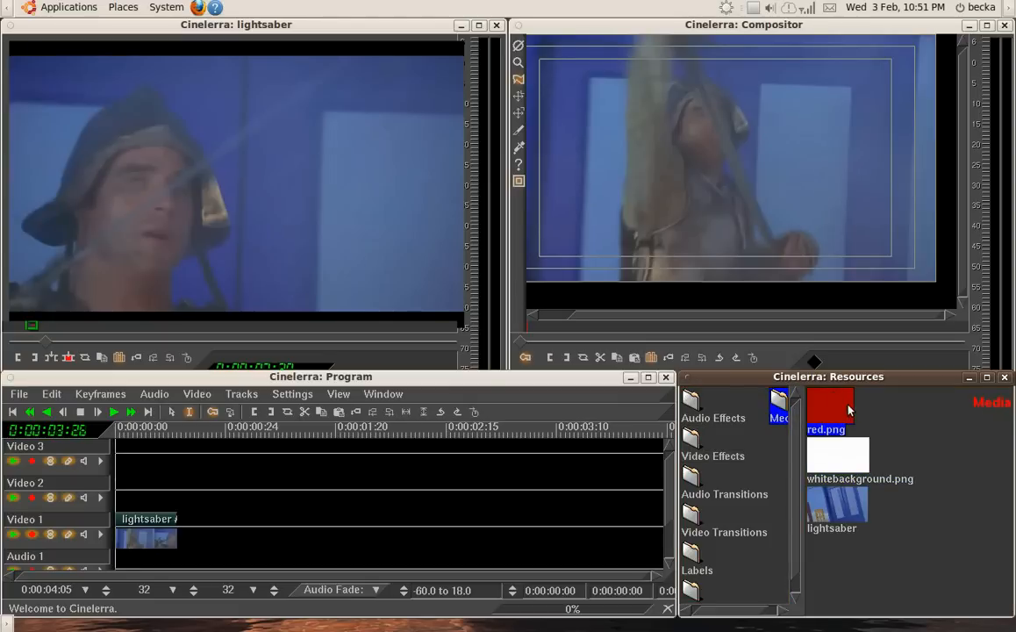
drag(829, 405, 199, 468)
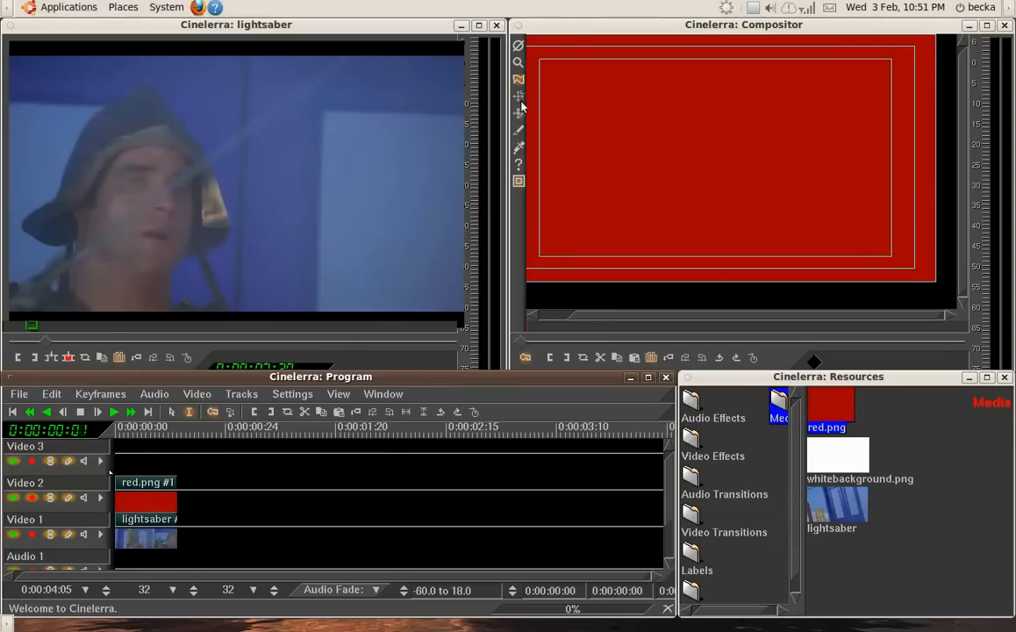
mouse_move(517, 78)
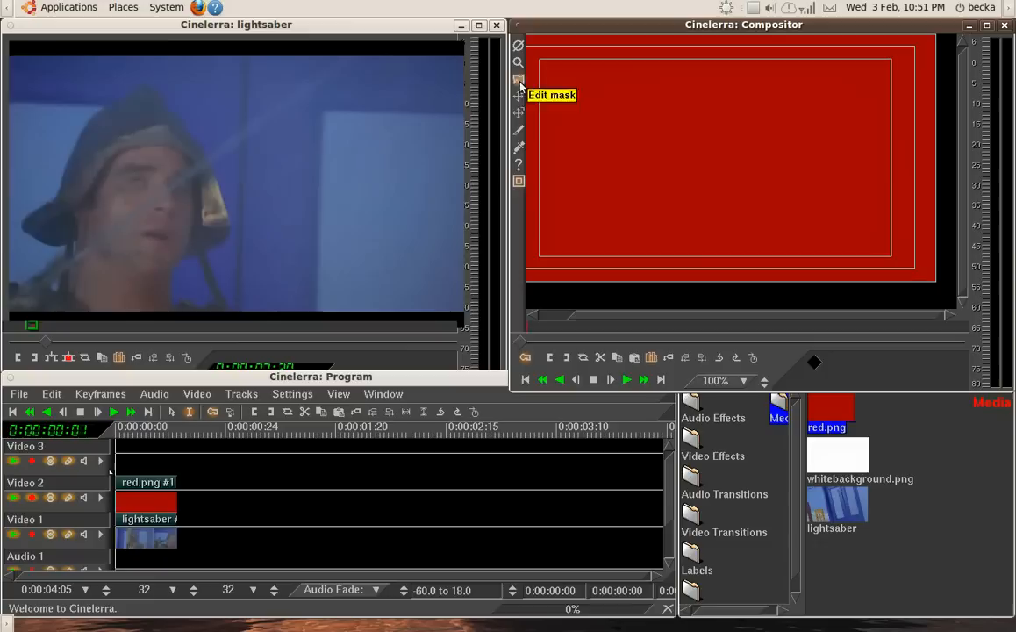
mouse_move(715, 106)
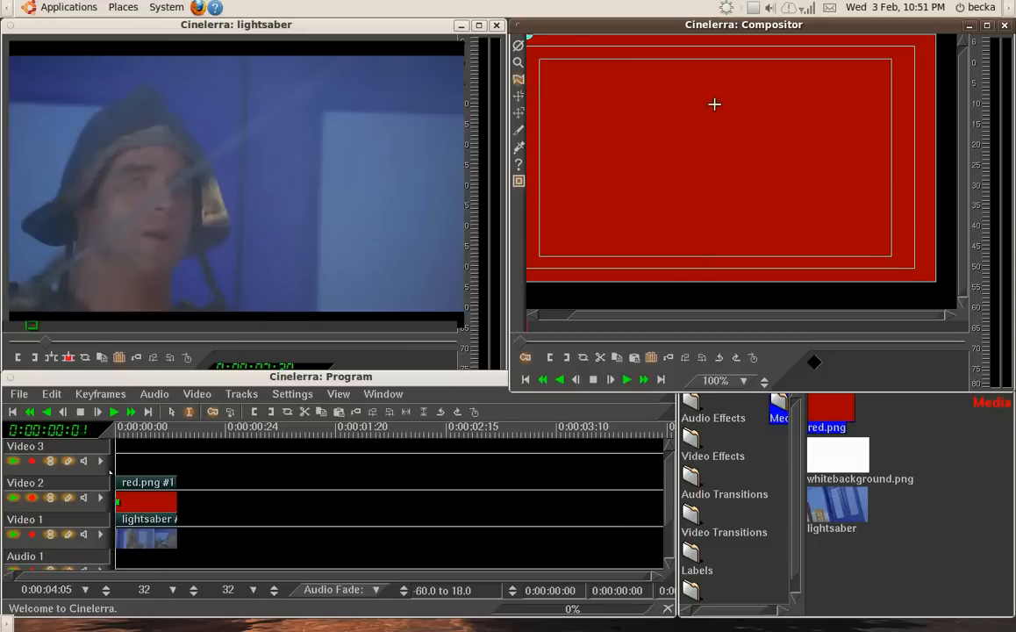
Draw a slanted four-point strip mask on the red layer in the Compositor
drag(715, 105, 760, 207)
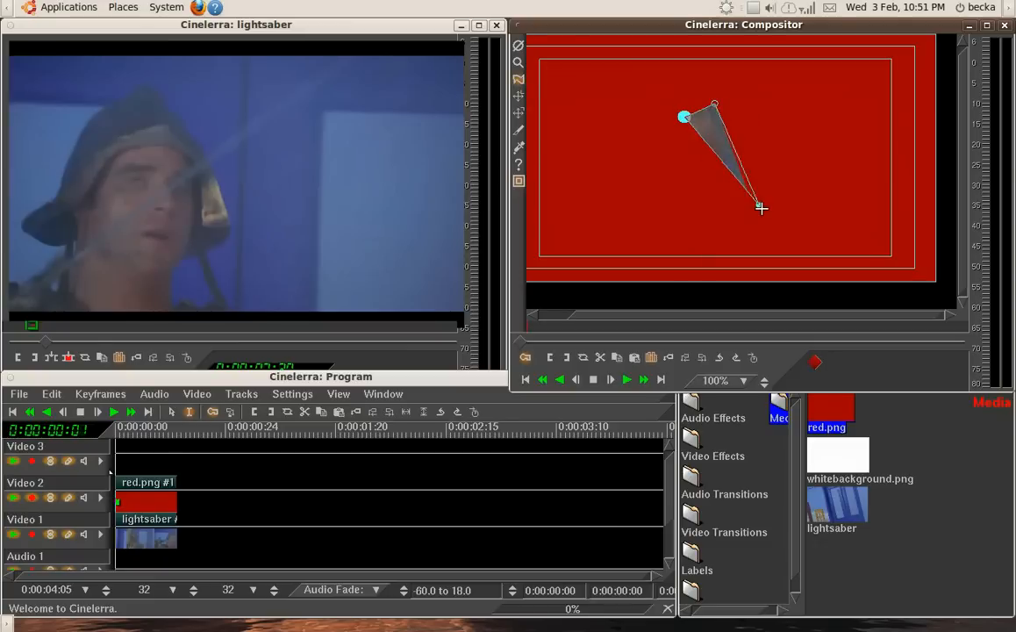
drag(760, 208, 772, 199)
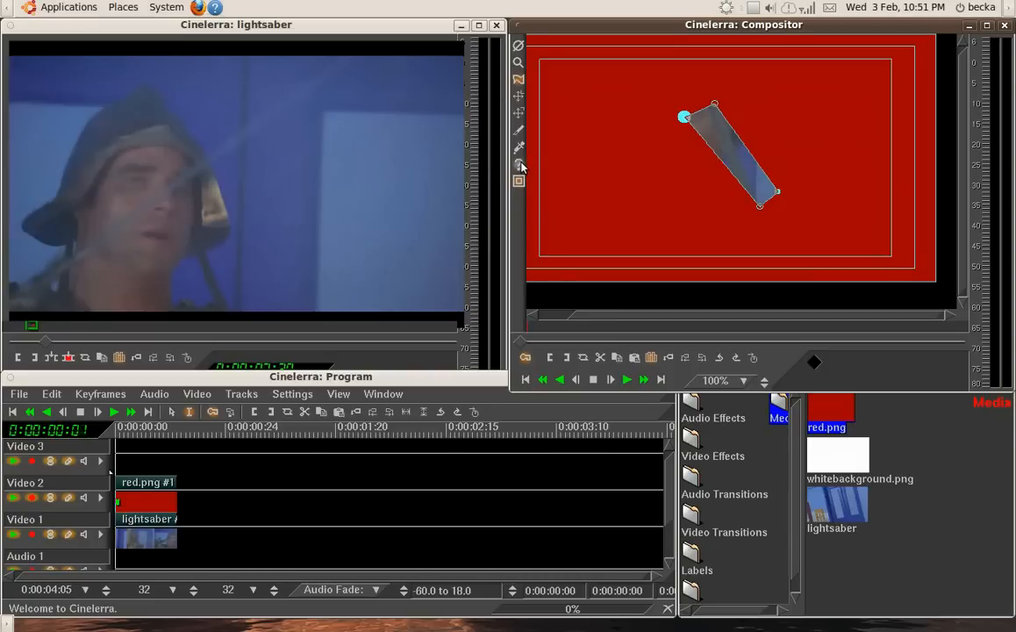
Set the mask mode to Multiply alpha and enable Apply mask before plugins
click(518, 148)
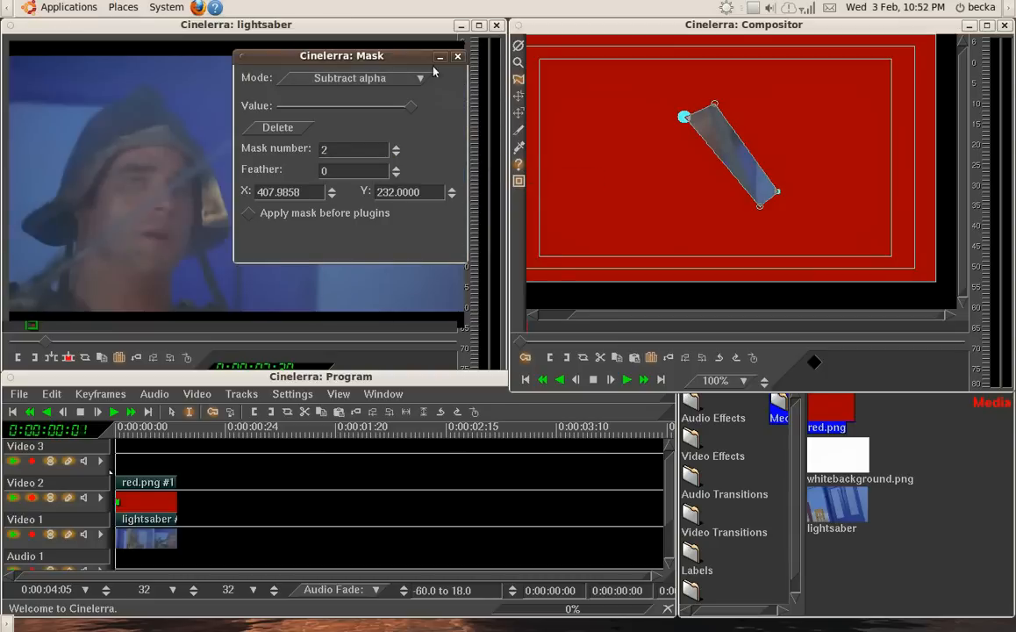
click(360, 78)
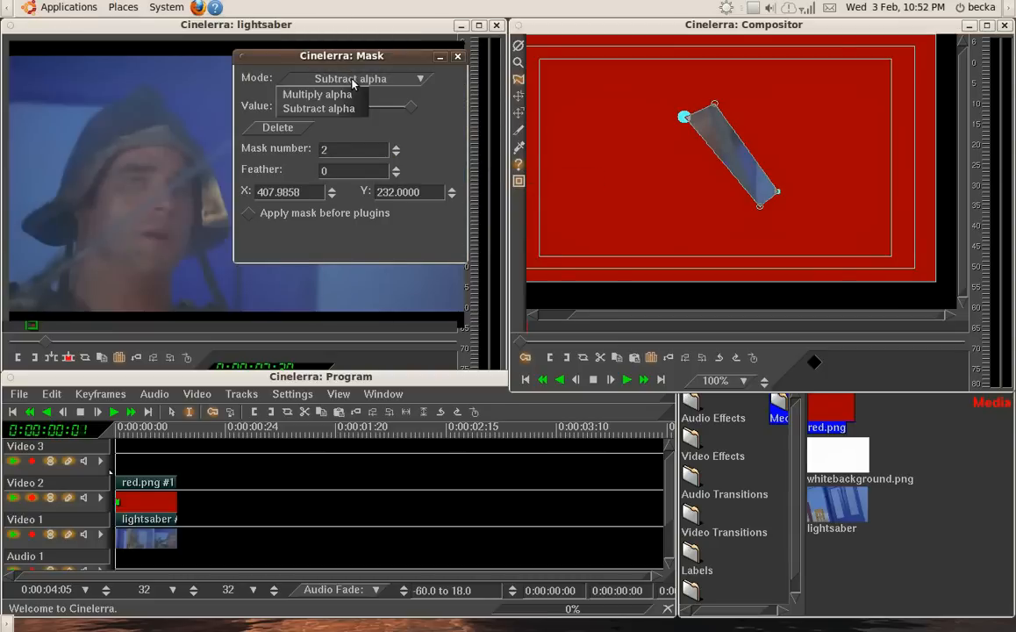
click(317, 94)
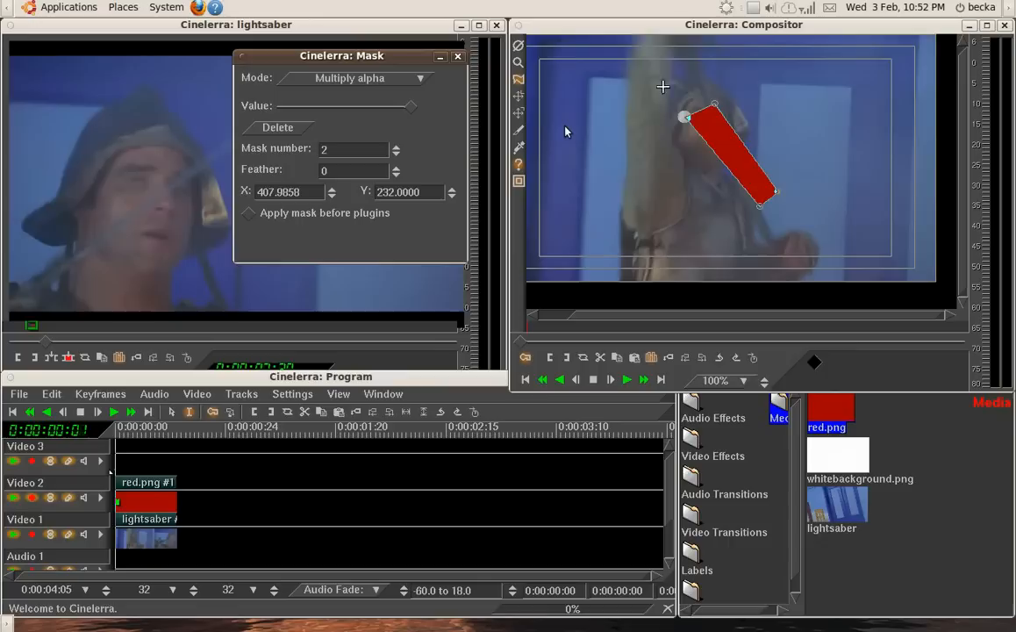
click(354, 149)
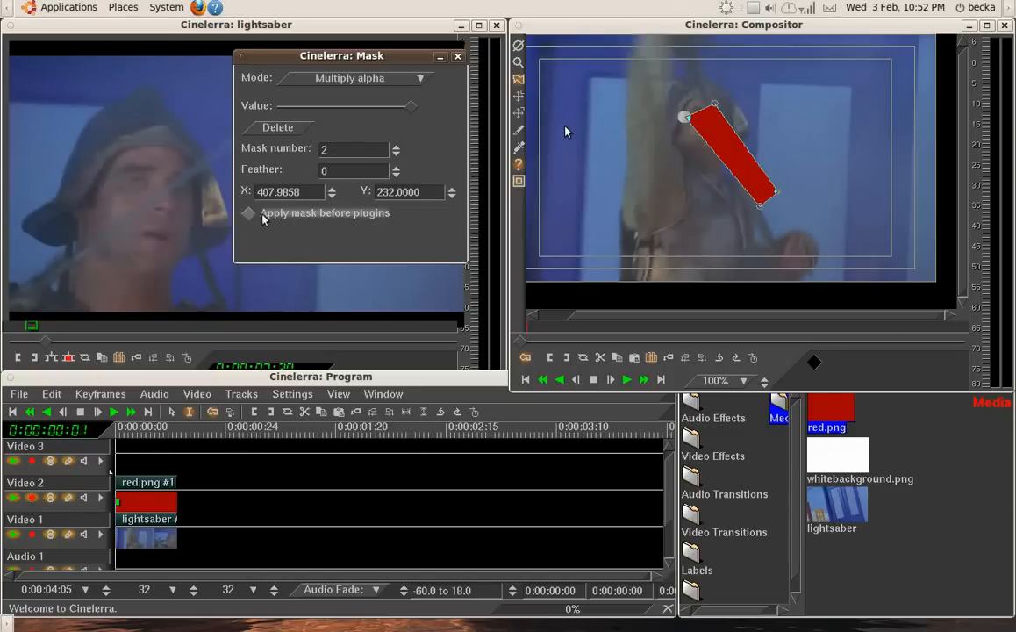
click(248, 213)
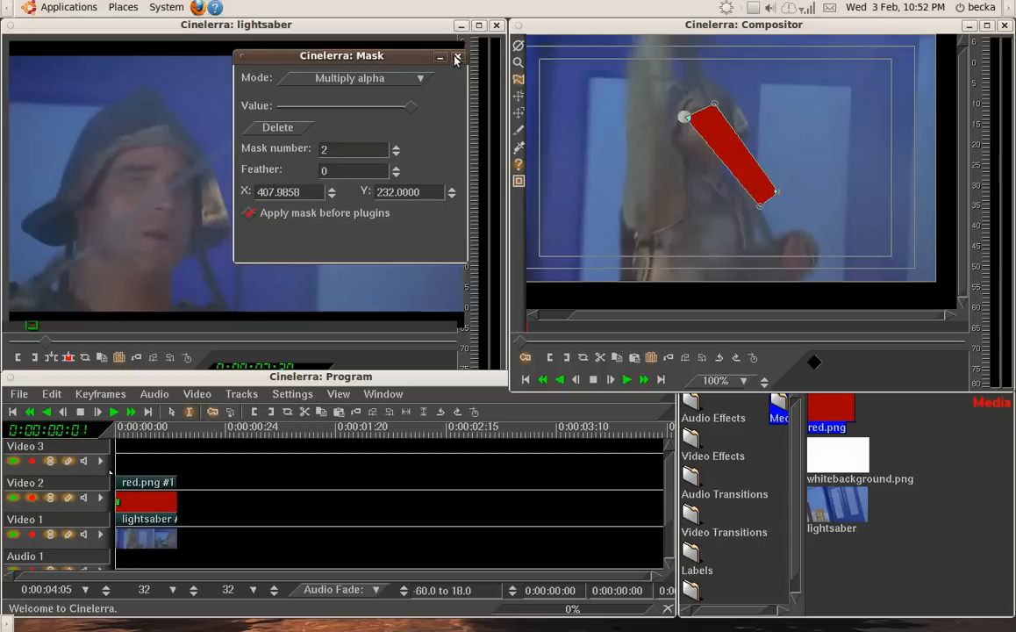
Close the Mask window and stretch the blade mask from sword tip to frame bottom
click(455, 56)
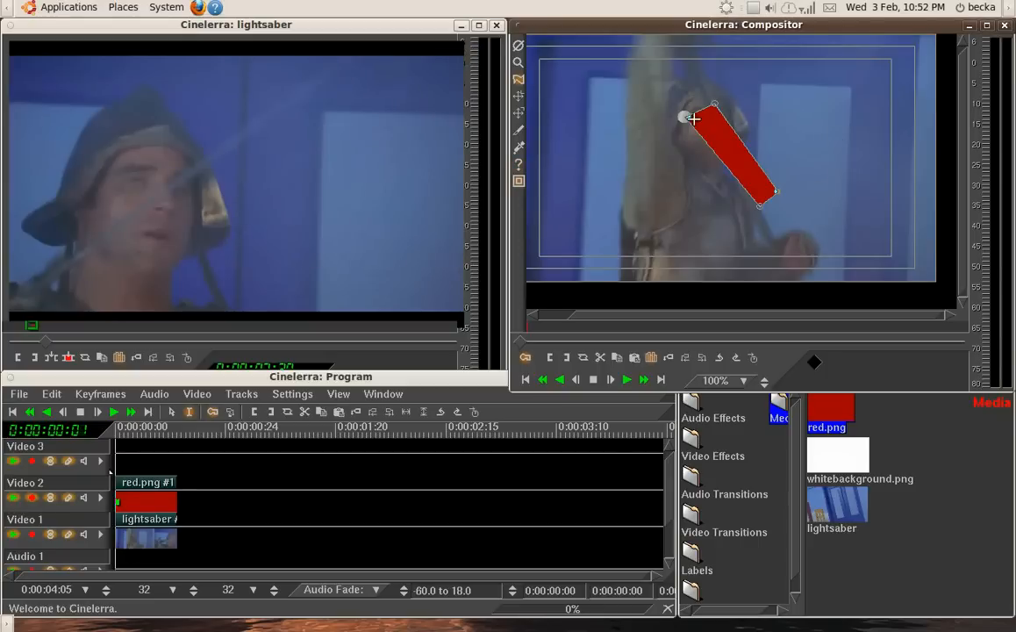
drag(685, 119, 676, 53)
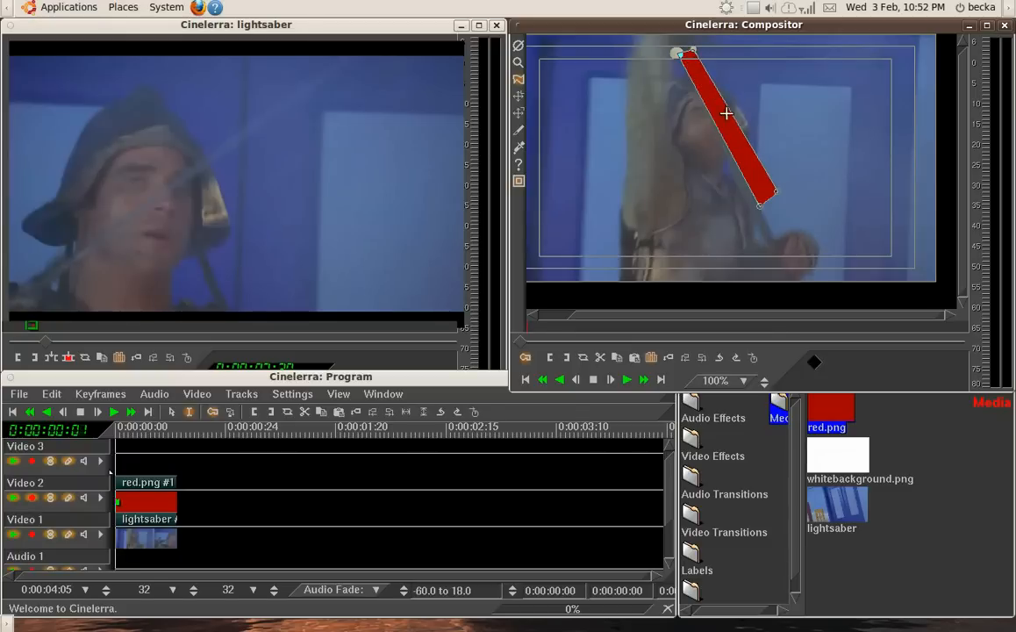
drag(760, 200, 790, 284)
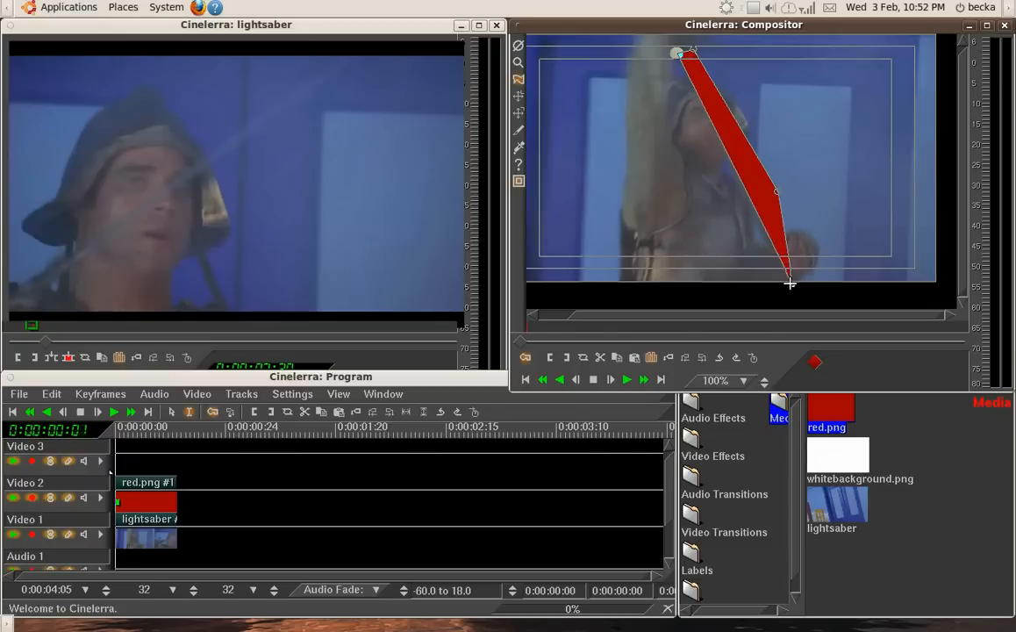
drag(790, 283, 795, 288)
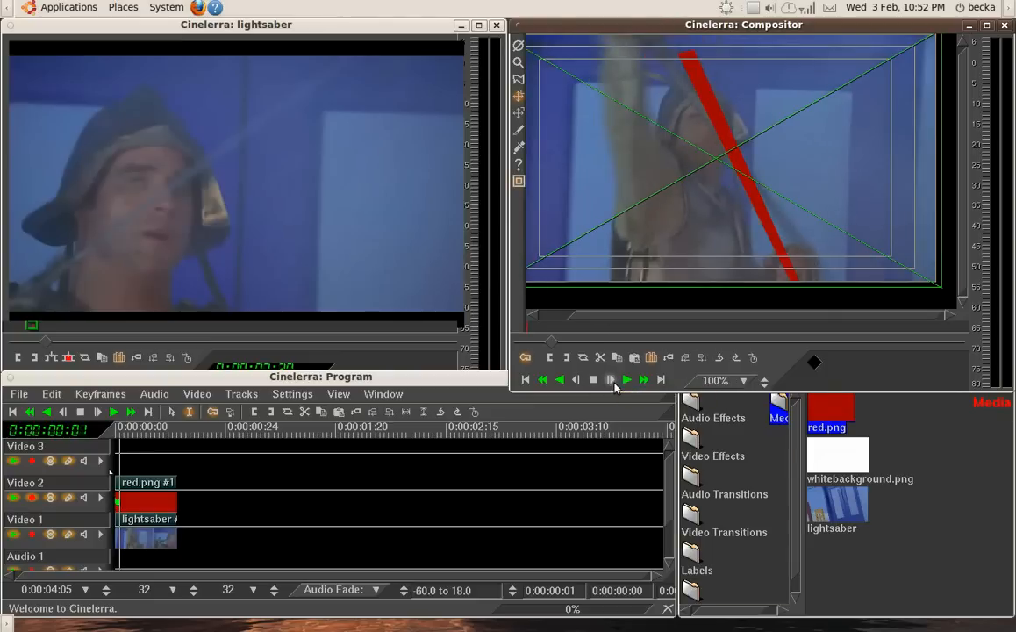
mouse_move(560, 379)
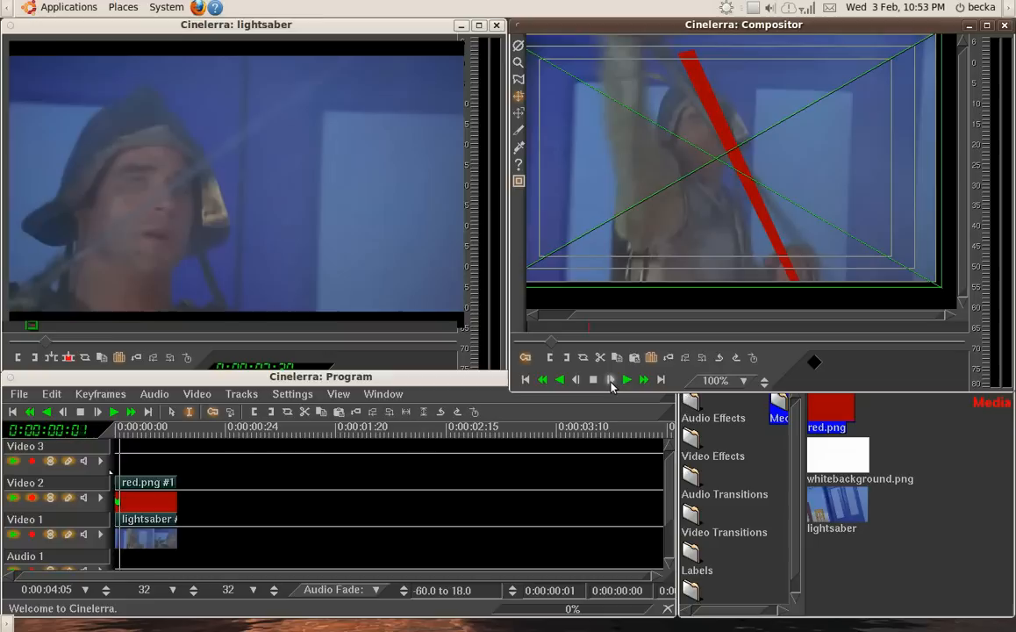
mouse_move(518, 95)
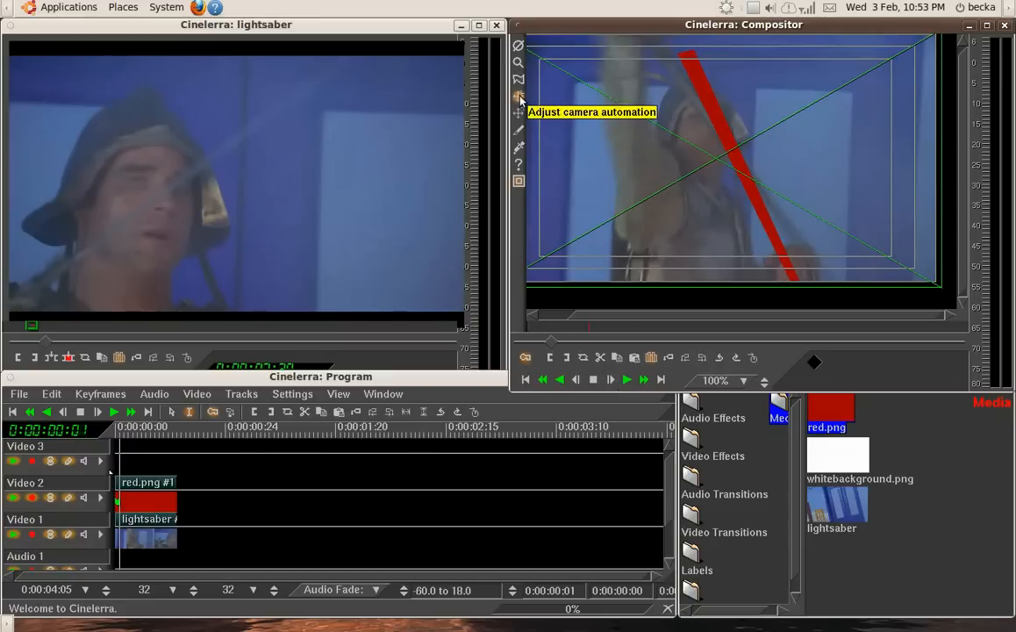
mouse_move(684, 60)
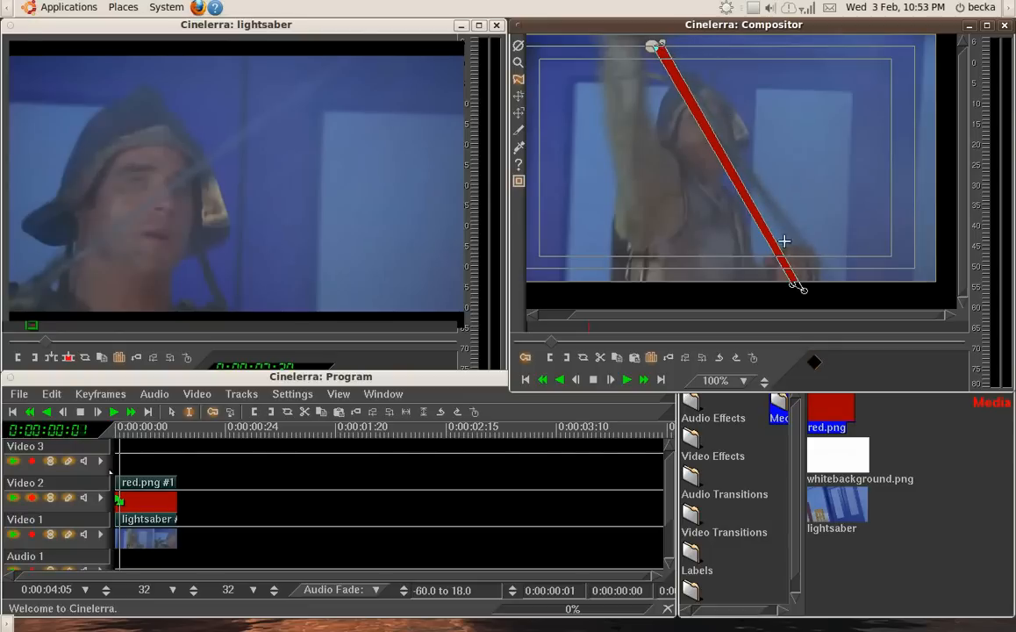
Refit the blade mask's lower end into a thin strip along the sword
drag(799, 288, 834, 277)
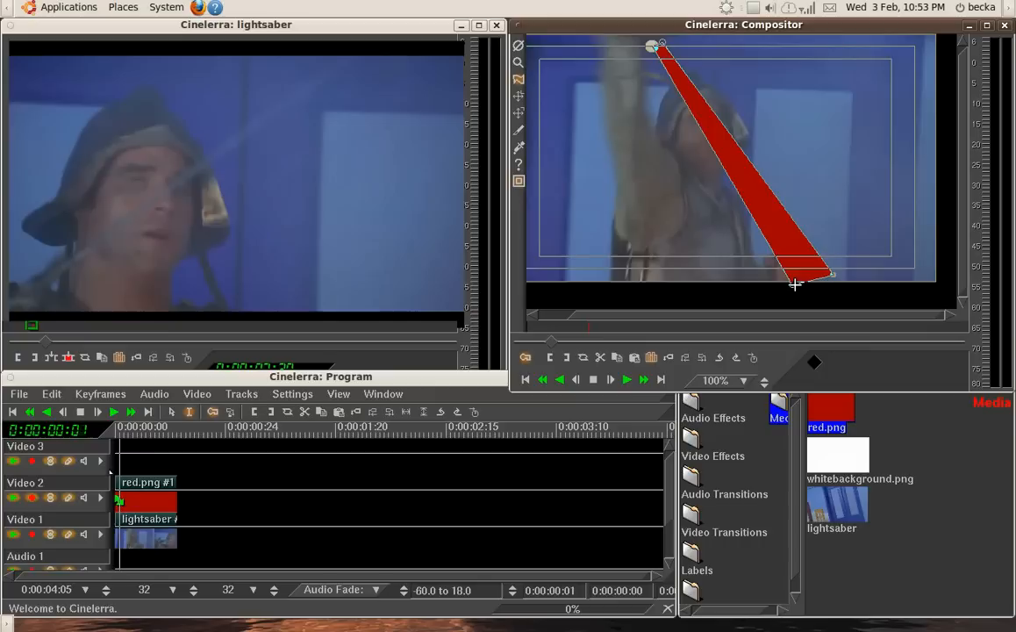
drag(794, 285, 825, 274)
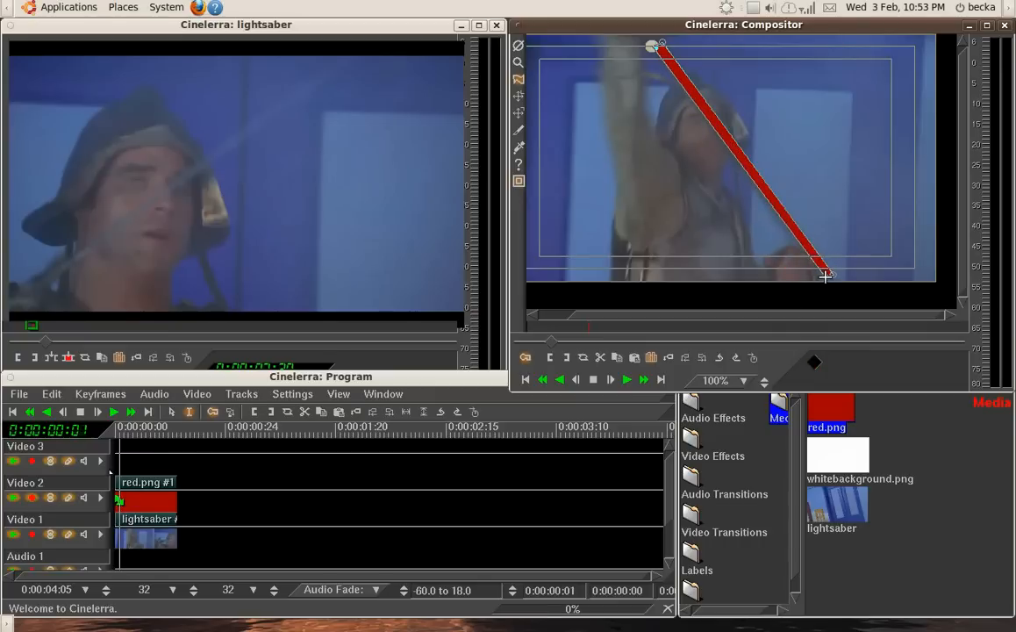
drag(825, 274, 830, 265)
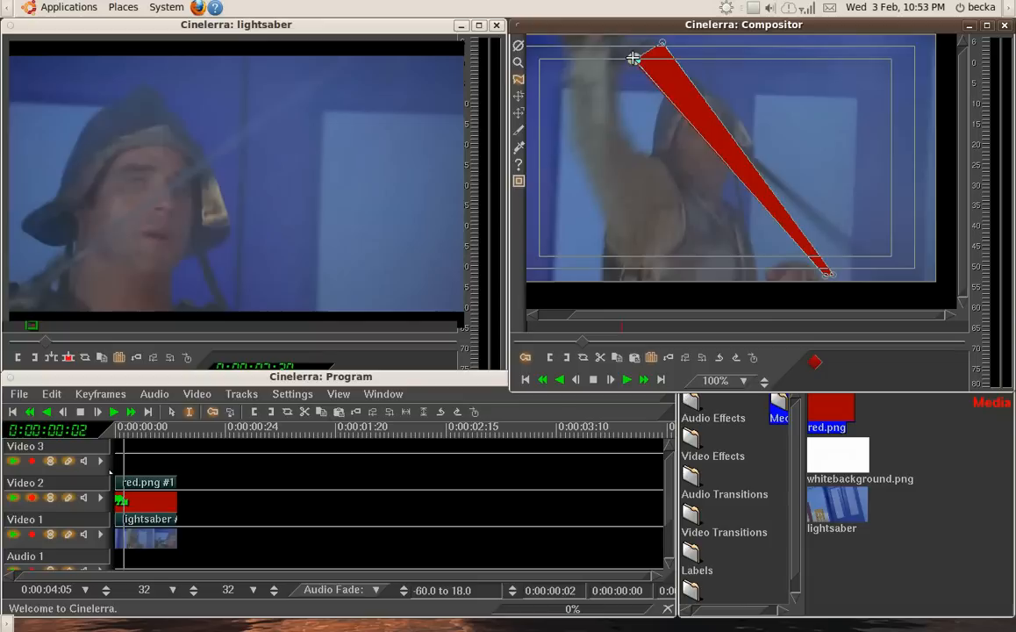
Drag the blade mask's hilt and tip points to track the sword through frame four
drag(662, 42, 625, 59)
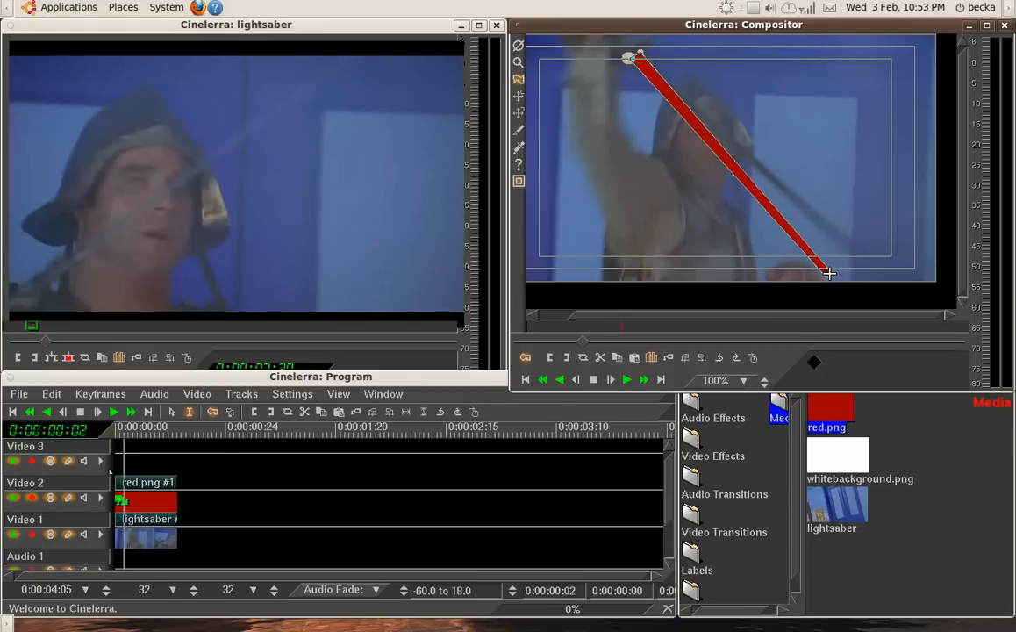
drag(829, 274, 869, 255)
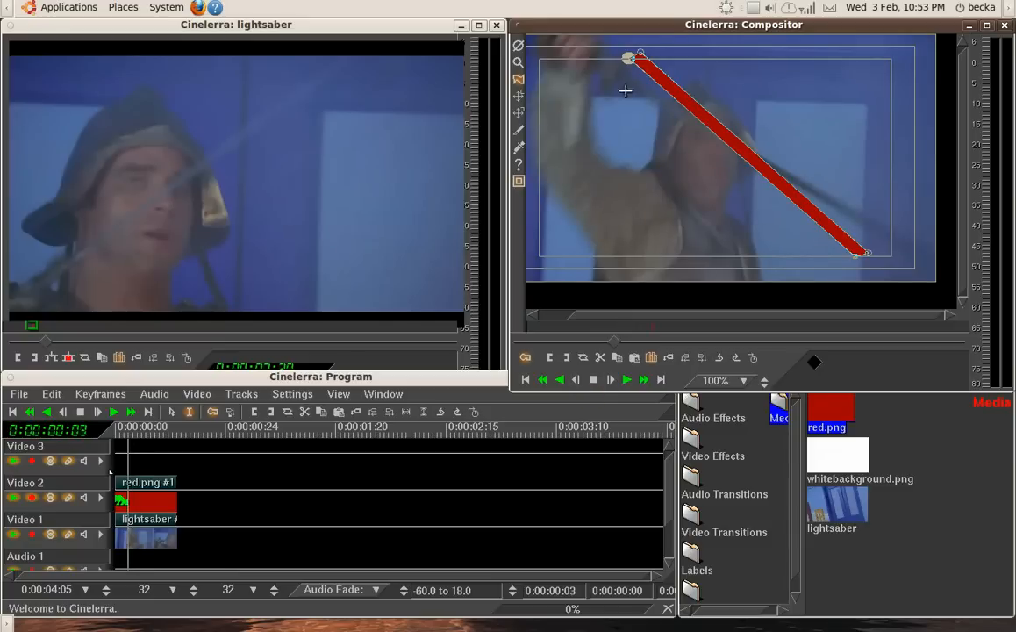
drag(630, 58, 617, 80)
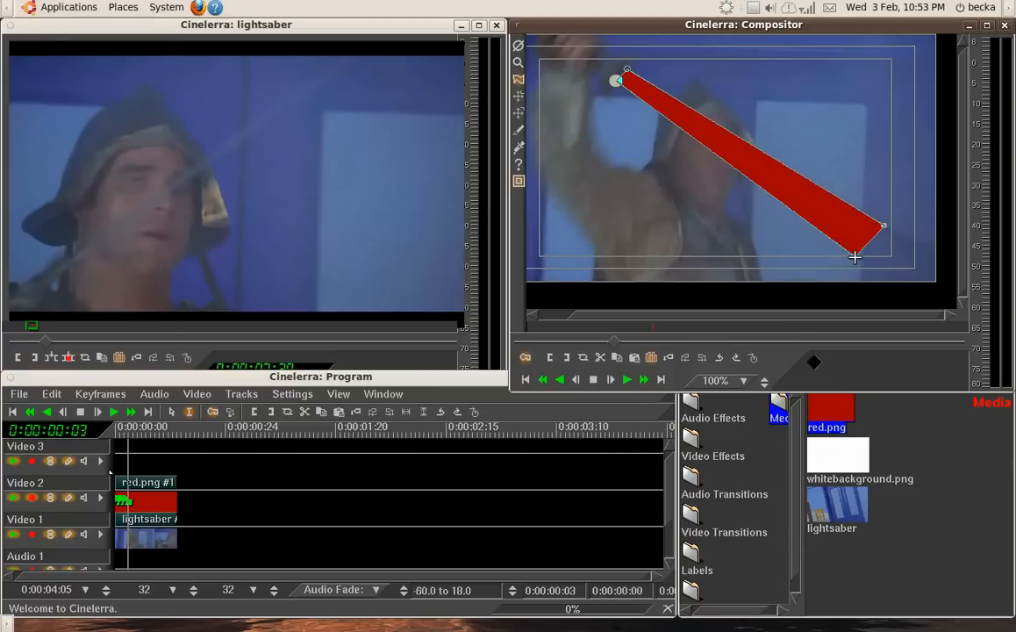
drag(856, 257, 873, 230)
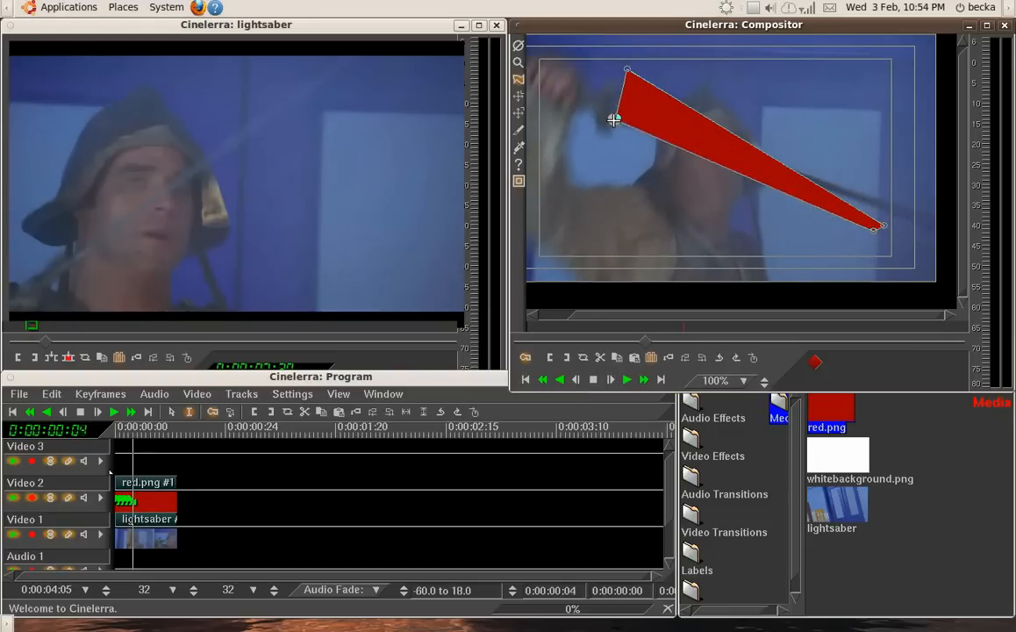
drag(627, 71, 612, 118)
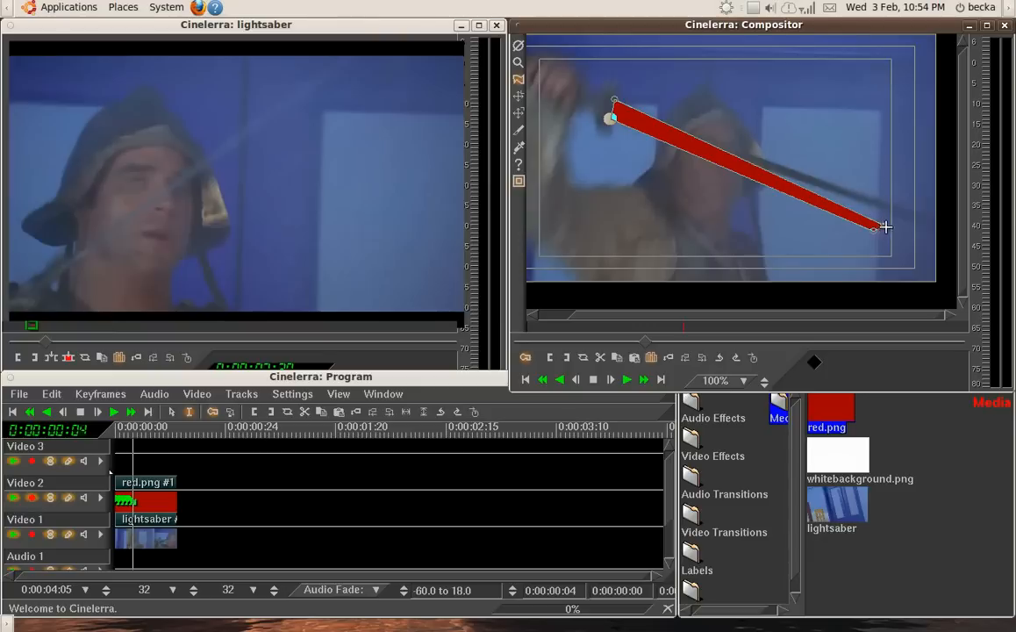
drag(878, 228, 912, 217)
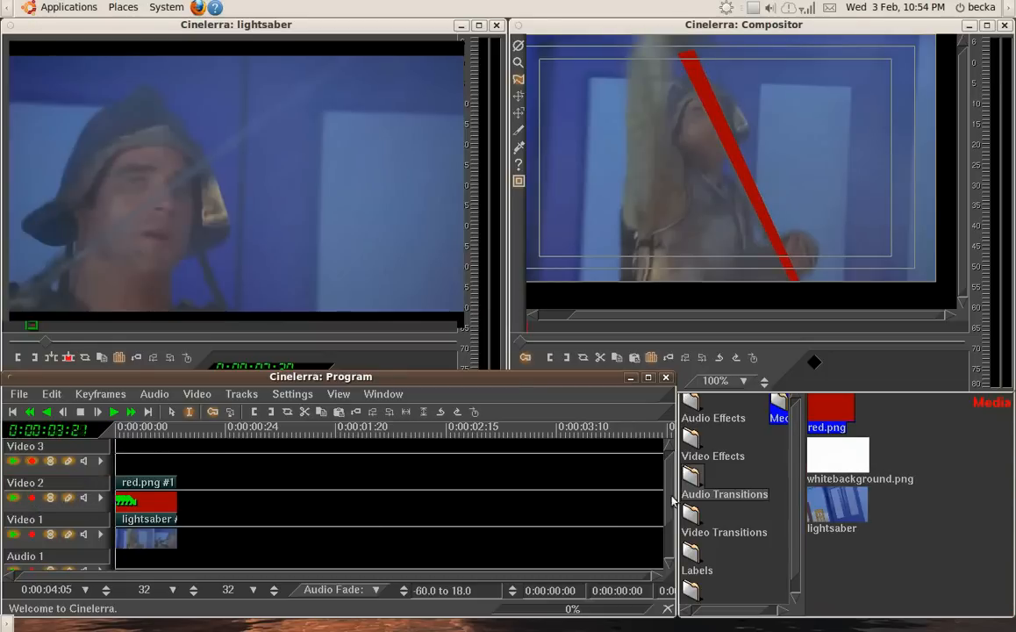
Add whitebackground.png on a new Video 3 track above the red layer
click(836, 454)
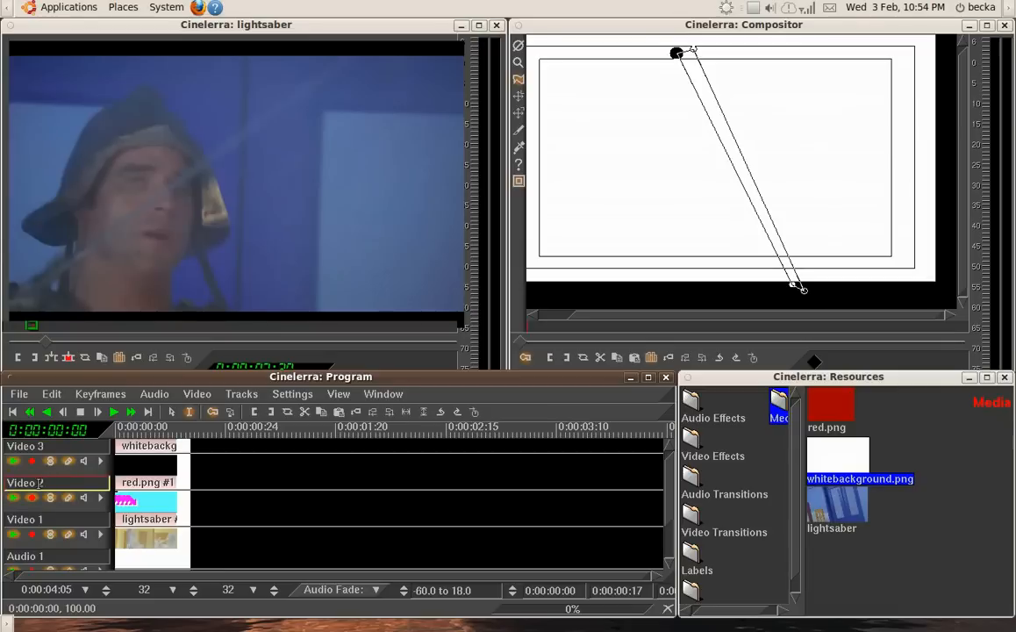
Paste the red track's blade mask keyframes onto the white background track
click(100, 393)
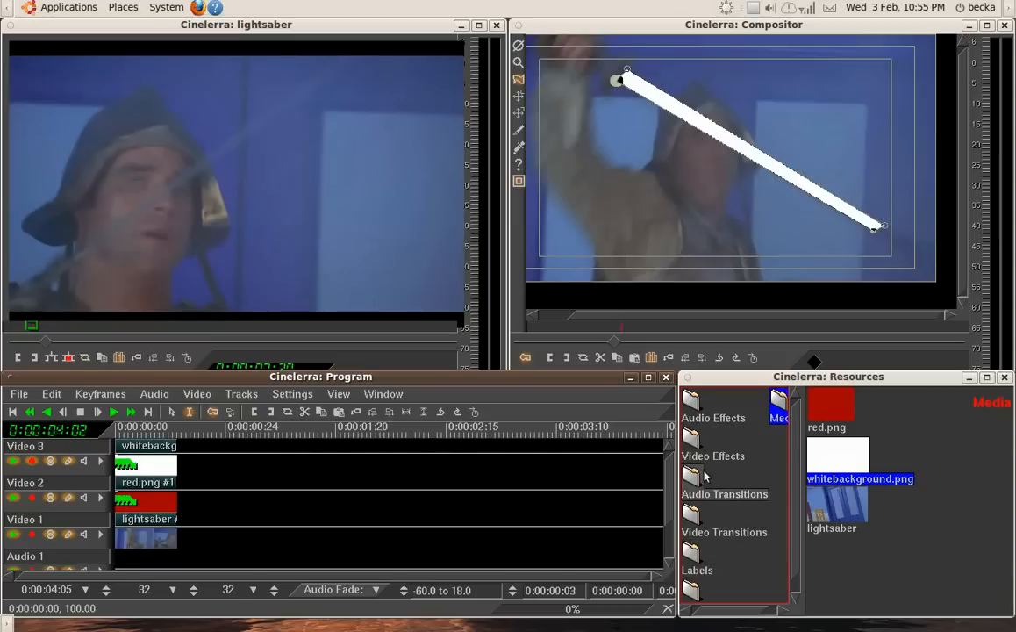
Apply the Blur effect from Video Effects to the Video 3 and Video 2 tracks
click(713, 455)
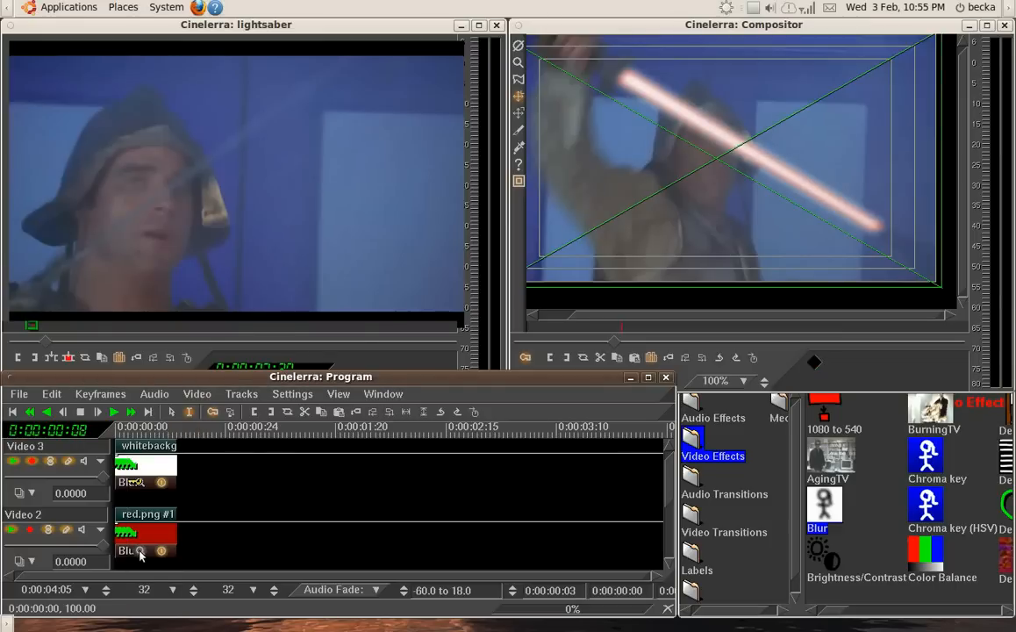
Open the red blade's Blur settings and adjust the Radius knob to soften the glow
click(140, 551)
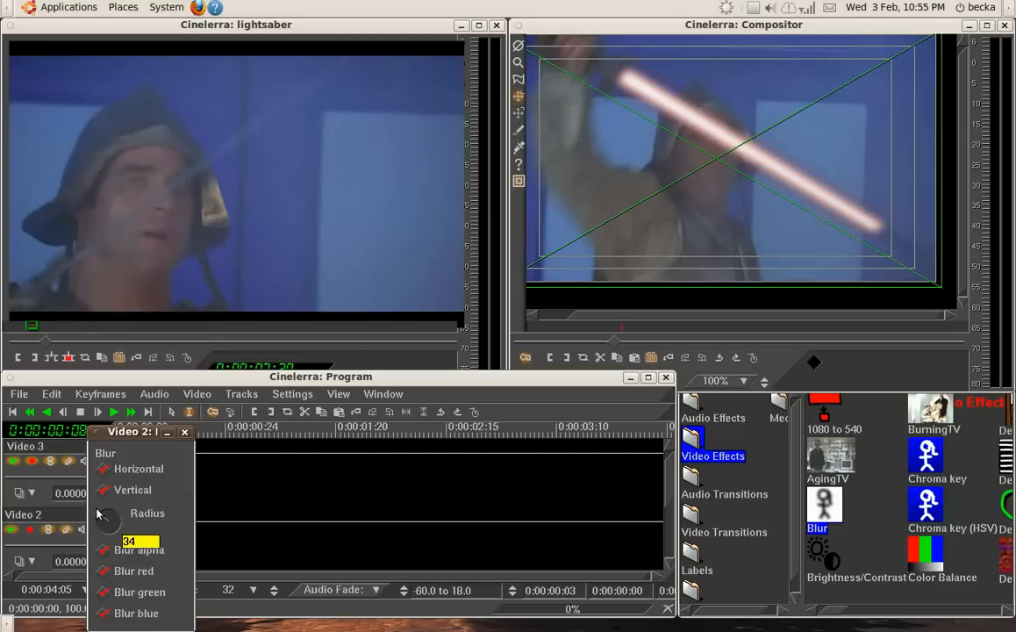
drag(106, 522, 132, 522)
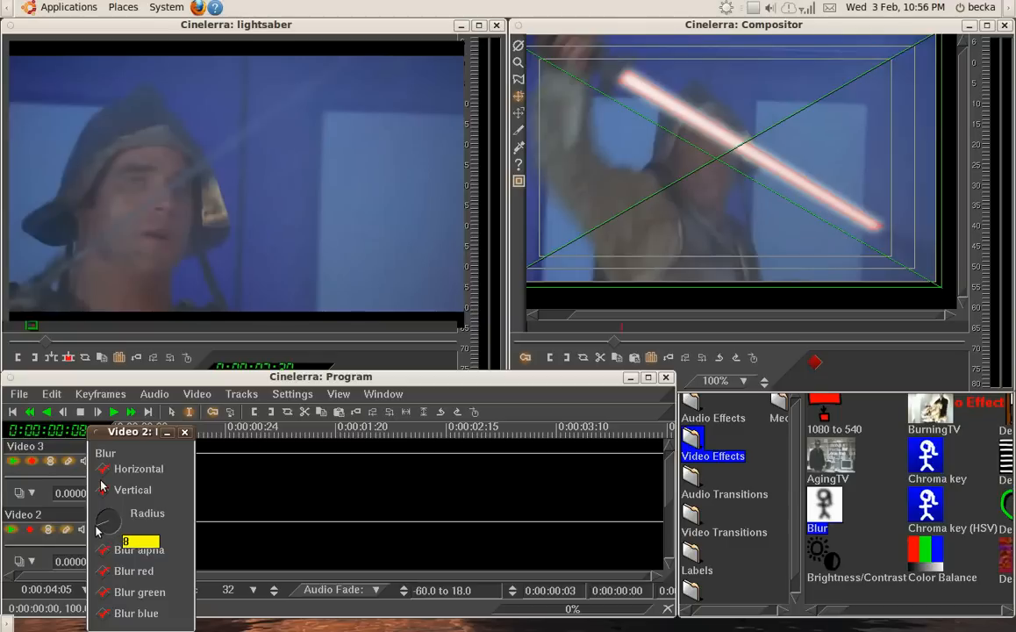
drag(110, 522, 97, 522)
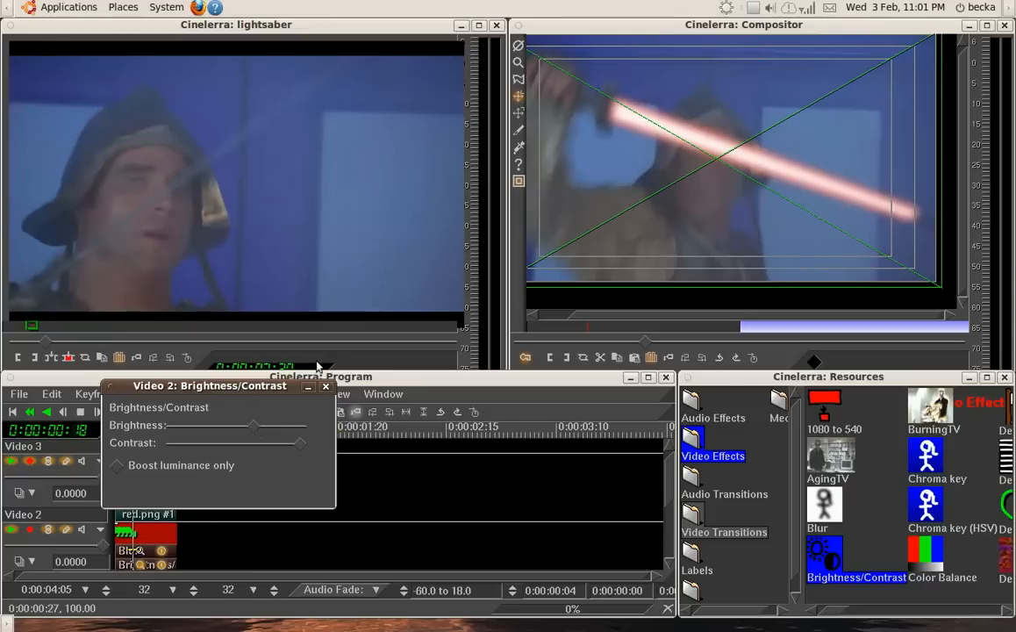
mouse_move(325, 386)
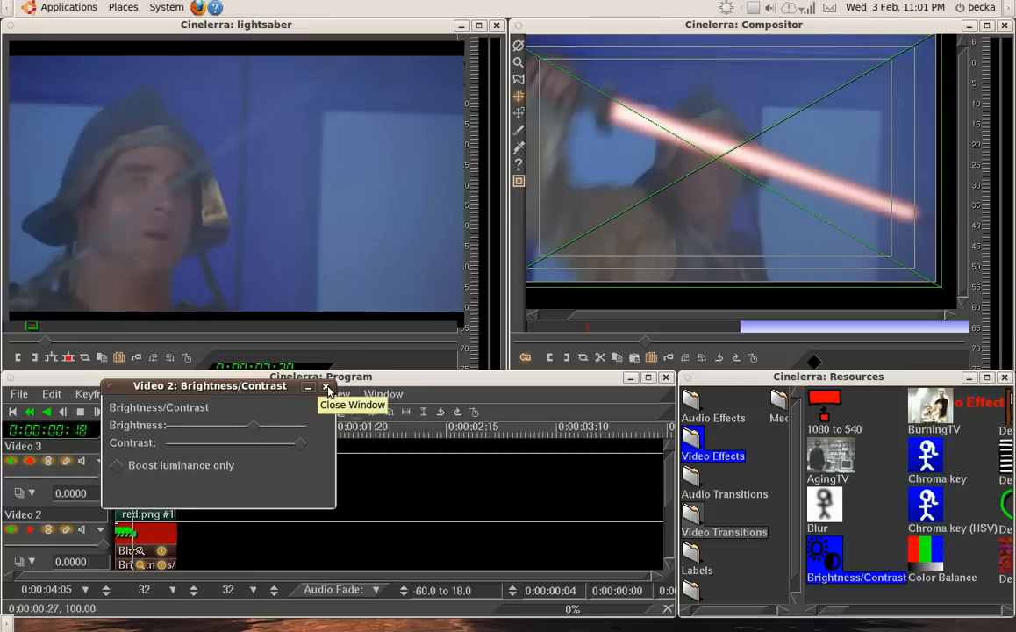